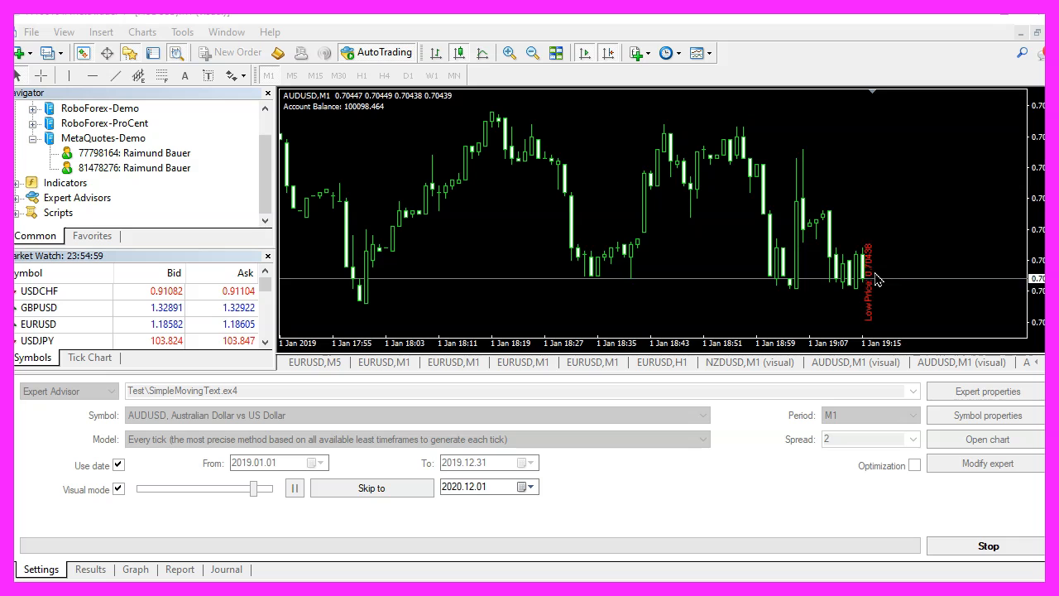
Switch from the MetaTrader visual test over to MetaEditor
{"action": "left_click", "coordinate": [278, 53]}
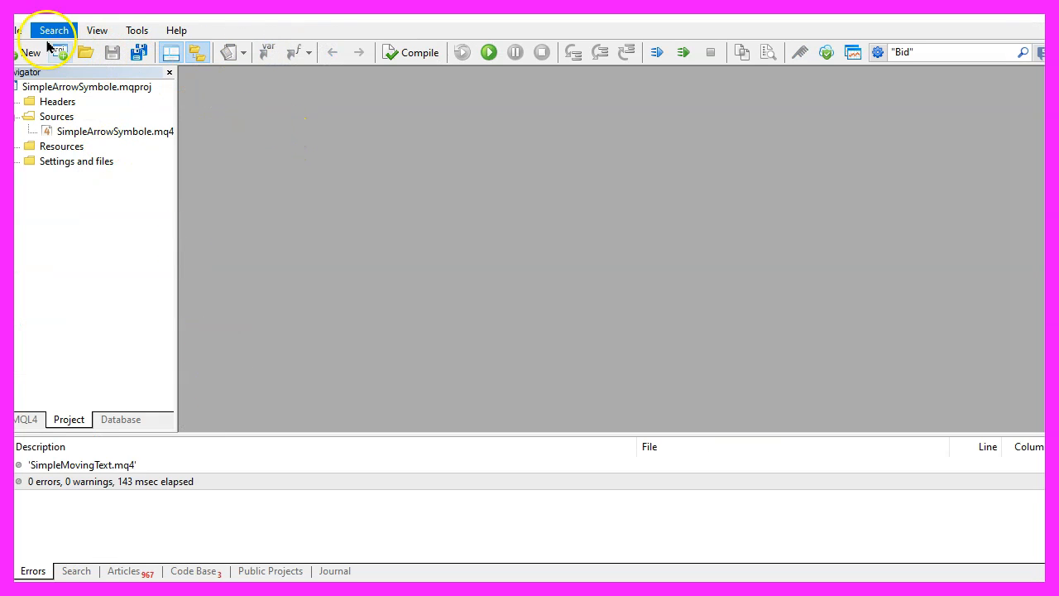
Run the MQL Wizard for an Expert Advisor template named SimpleMovingText with no extra event handlers
{"action": "left_click", "coordinate": [30, 51]}
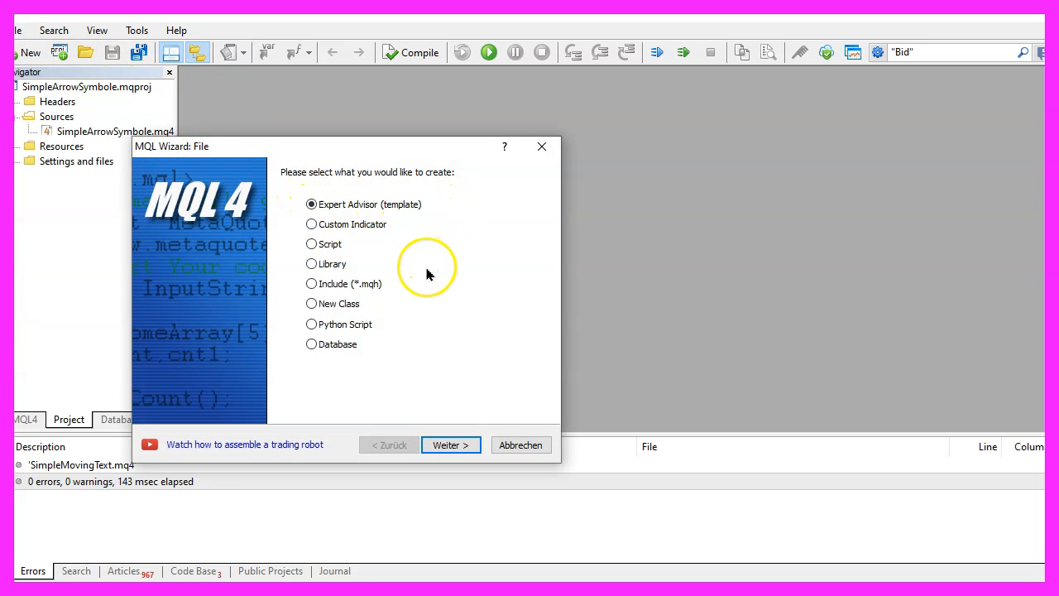
{"action": "left_click", "coordinate": [450, 443]}
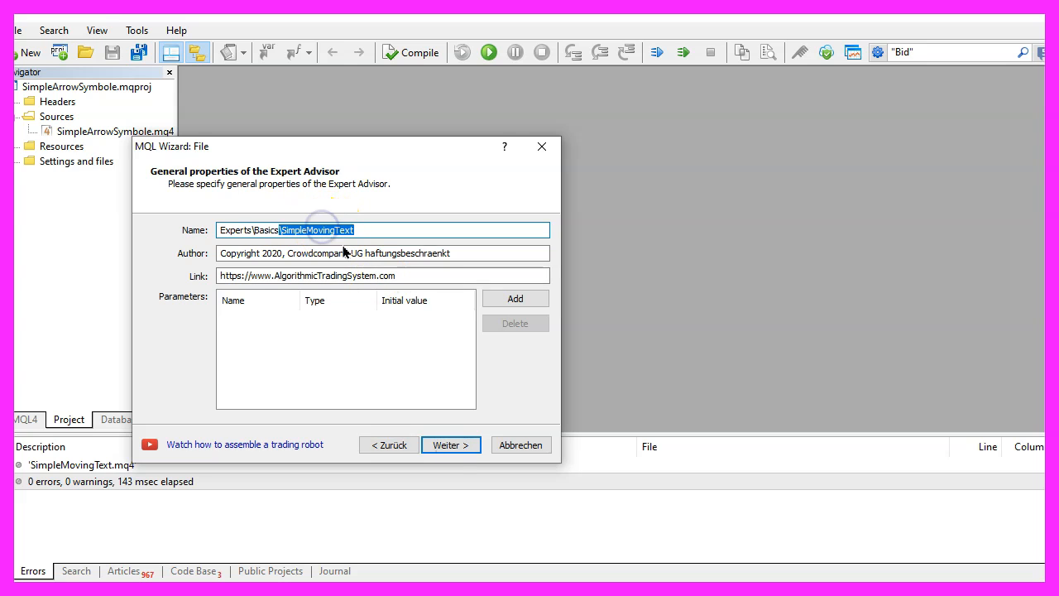
{"action": "left_click", "coordinate": [450, 443]}
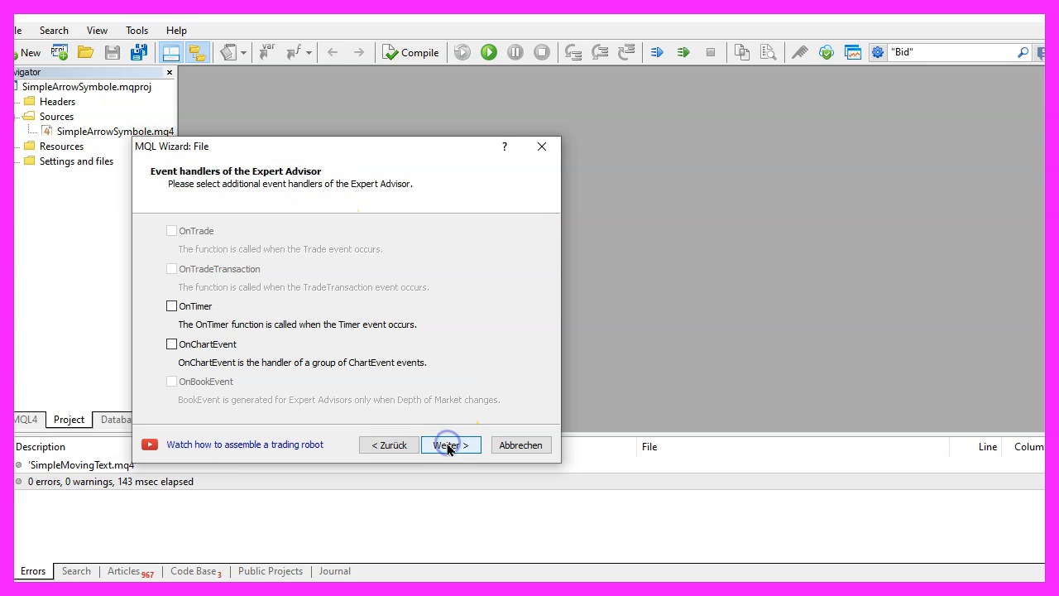
{"action": "left_click", "coordinate": [450, 443]}
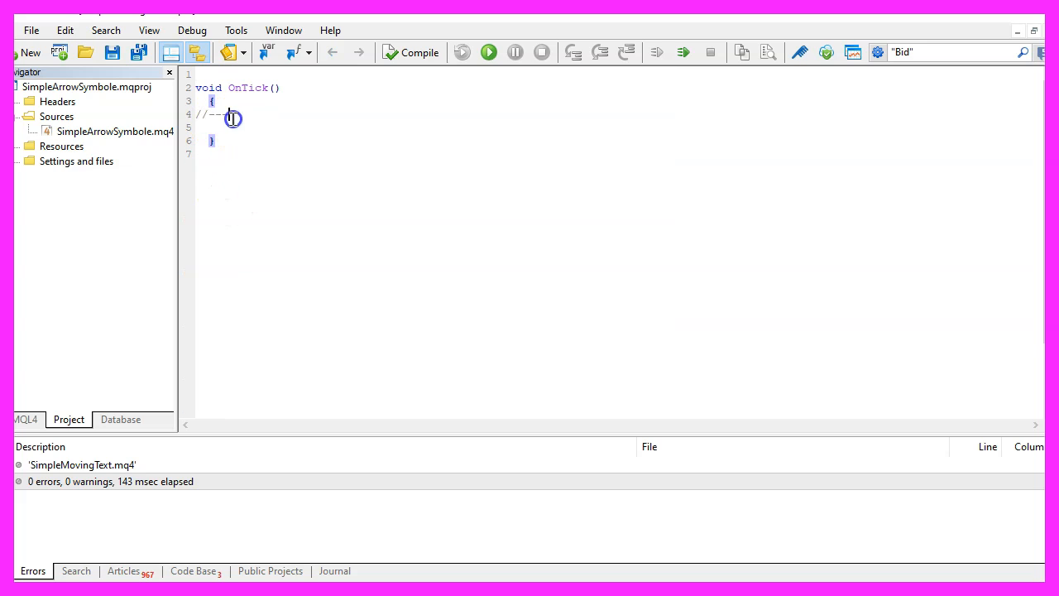
Add ObjectCreate("MovingText",OBJ_TEXT,0,0,0) under a '// create the Object' comment and look up ObjectCreate
{"action": "type", "text": "// create the Object"}
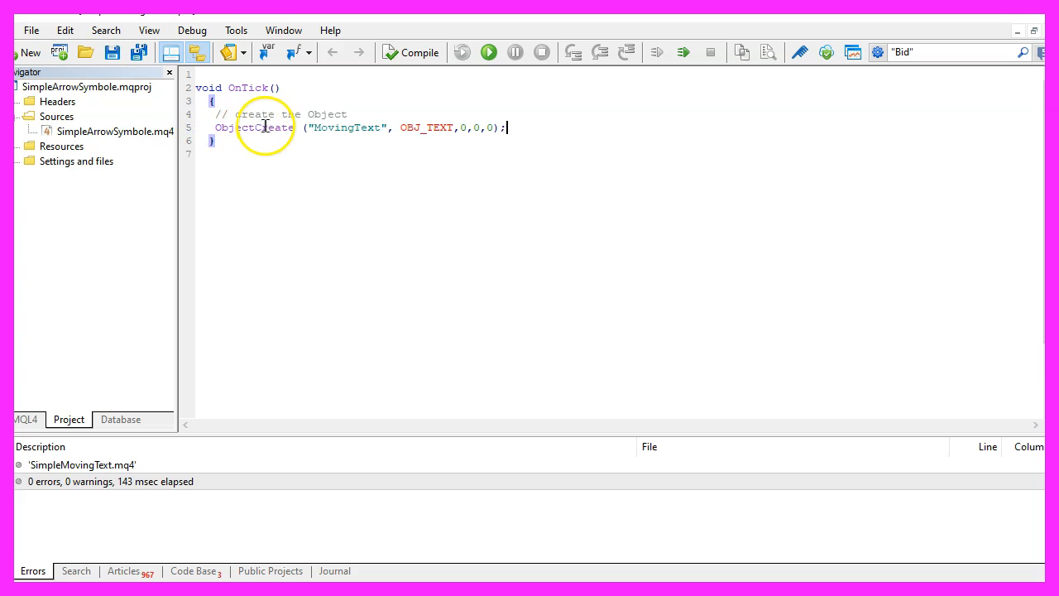
{"action": "double_click", "coordinate": [255, 128]}
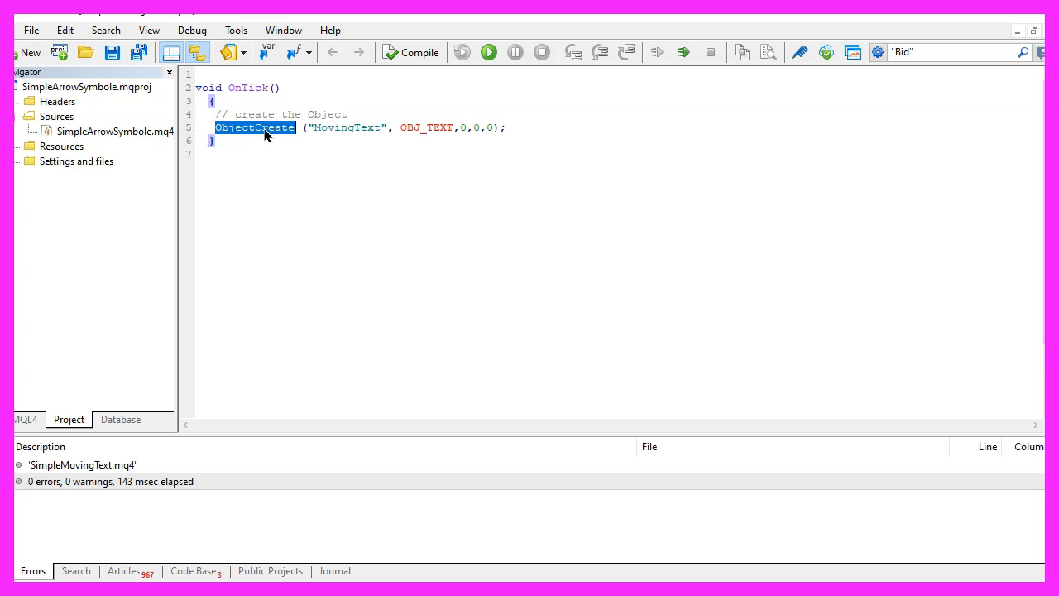
{"action": "double_click", "coordinate": [346, 127]}
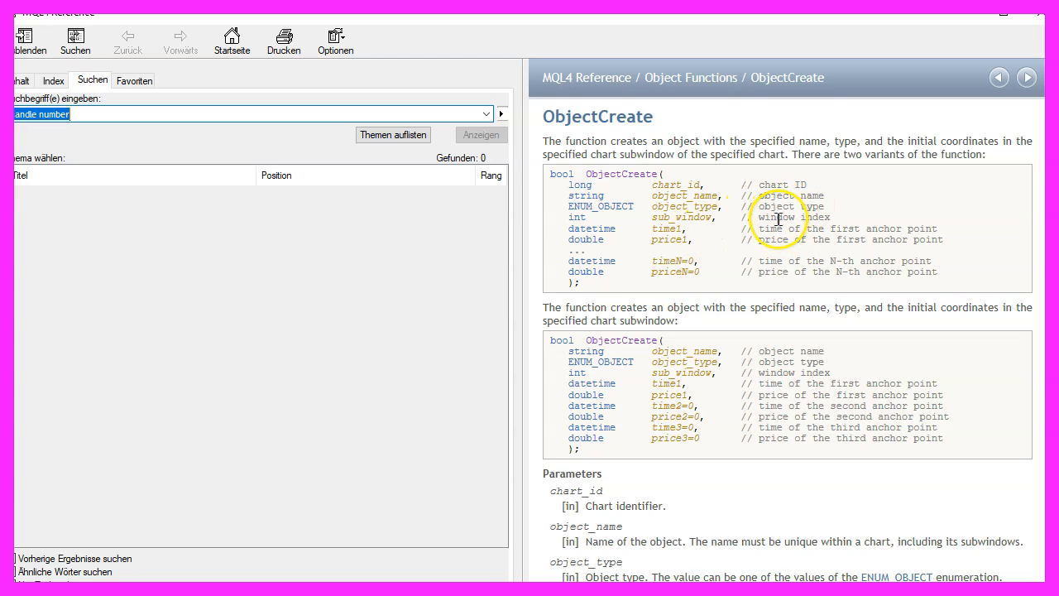
{"action": "mouse_move", "coordinate": [815, 224]}
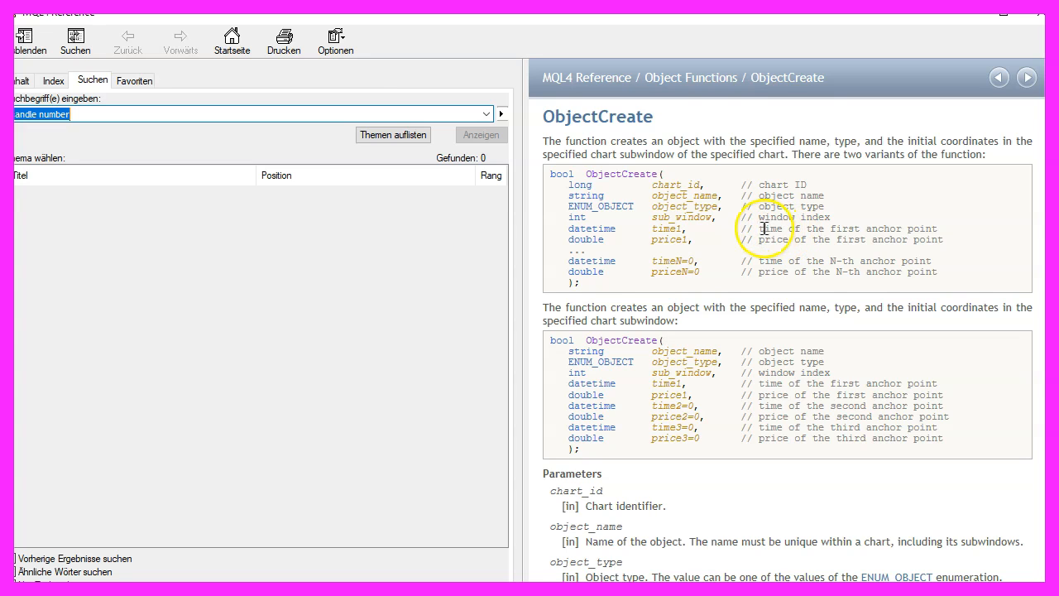
{"action": "mouse_move", "coordinate": [769, 238]}
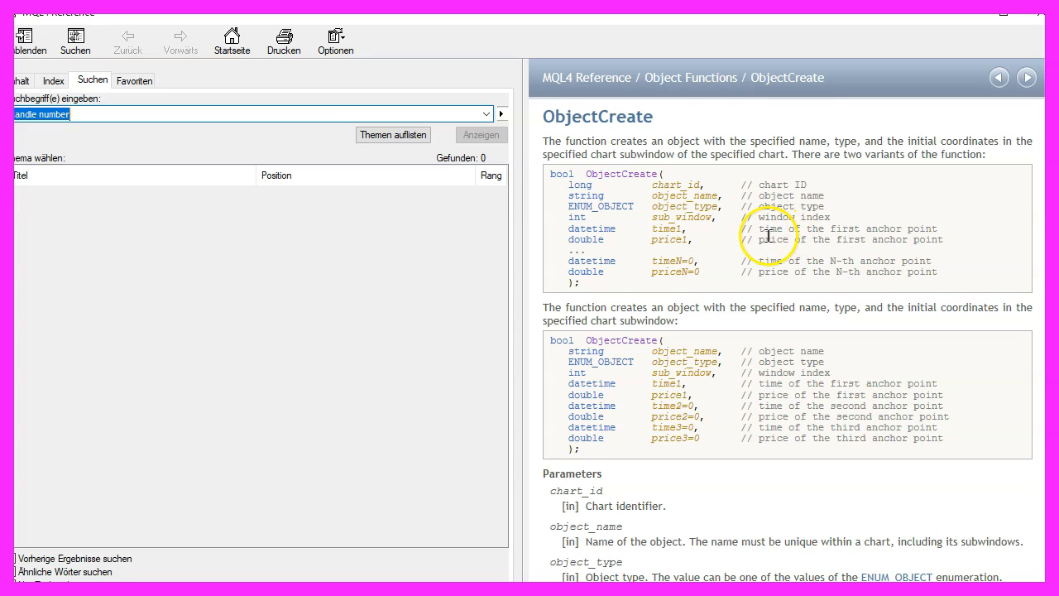
{"action": "mouse_move", "coordinate": [979, 9]}
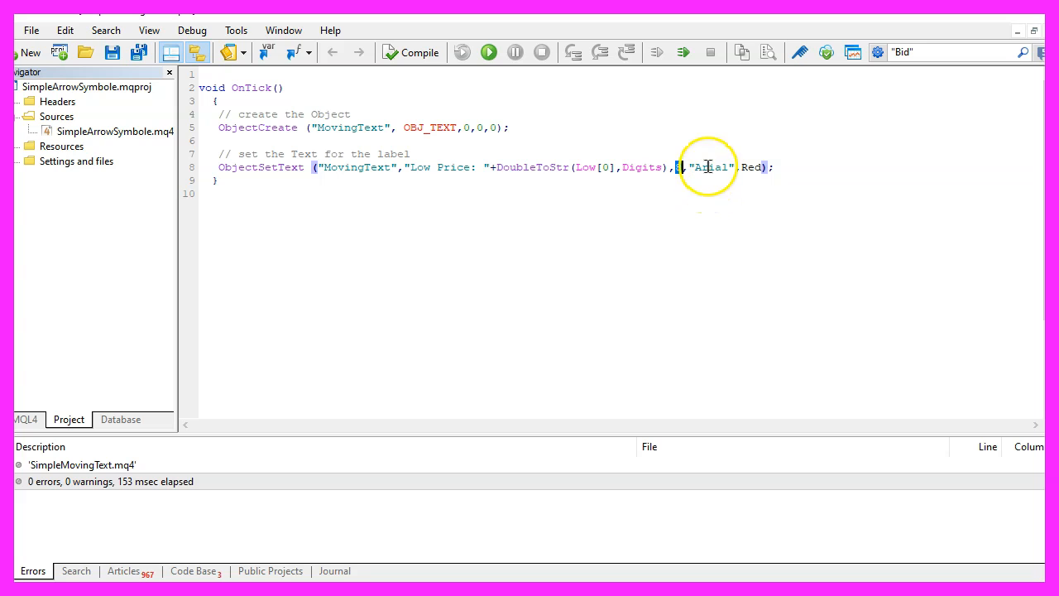
Set the ObjectSetText font size for MovingText's red Arial low-price label to 5
{"action": "double_click", "coordinate": [710, 166]}
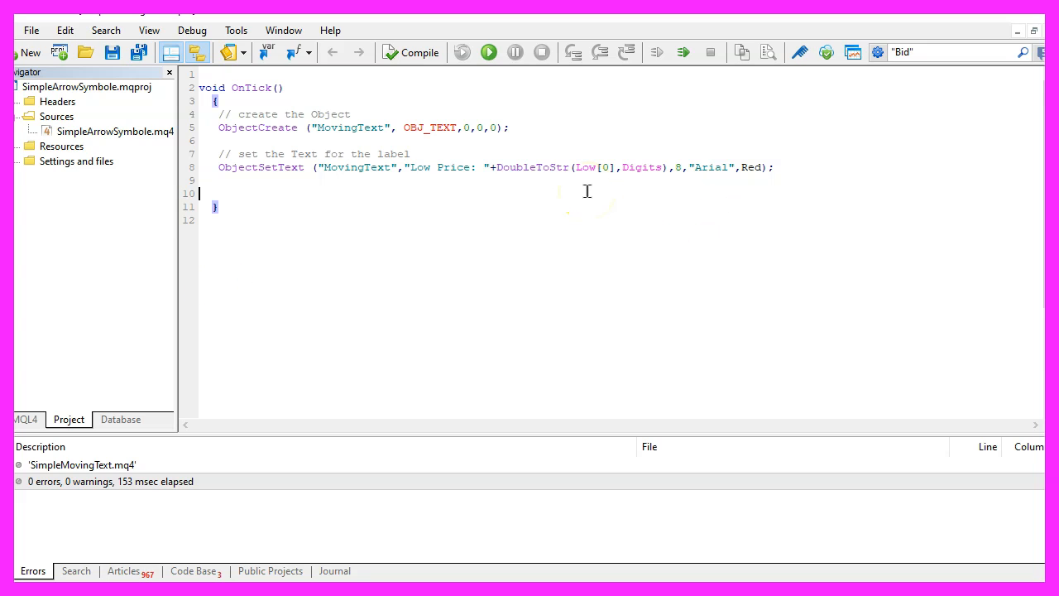
Add ObjectSetDouble(0,"MovingText",OBJPROP_ANGLE,90) under a vertical-font comment to rotate the text
{"action": "type", "text": "// set the object angle for vertical font"}
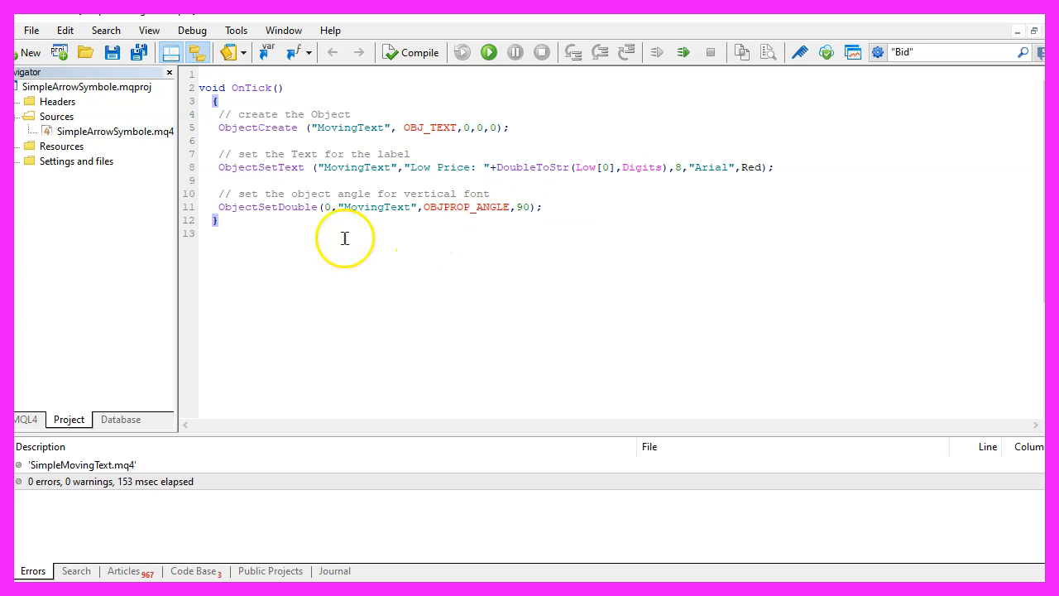
{"action": "double_click", "coordinate": [269, 207]}
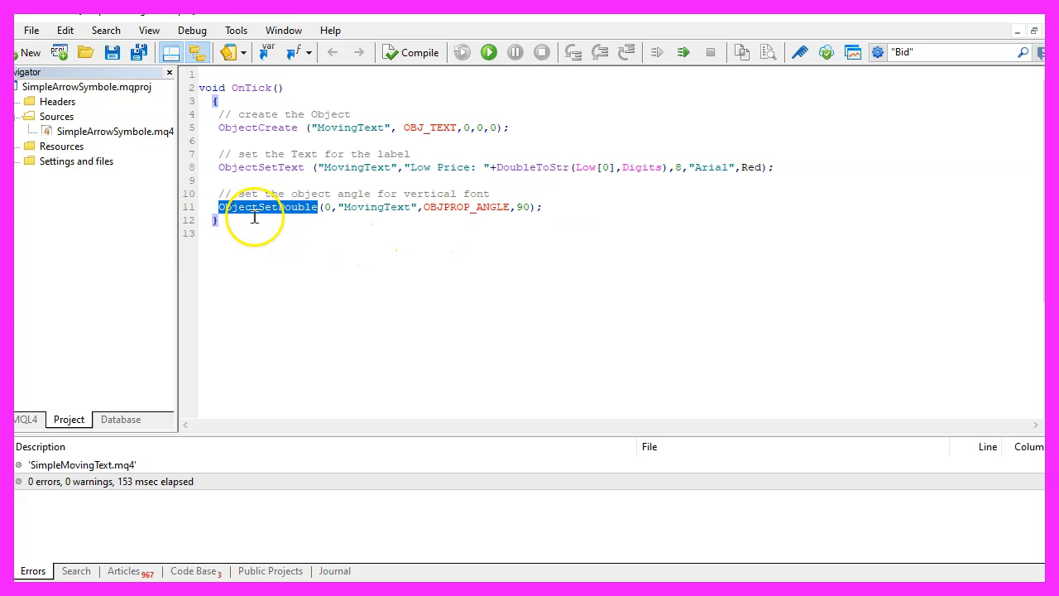
{"action": "left_click", "coordinate": [327, 207]}
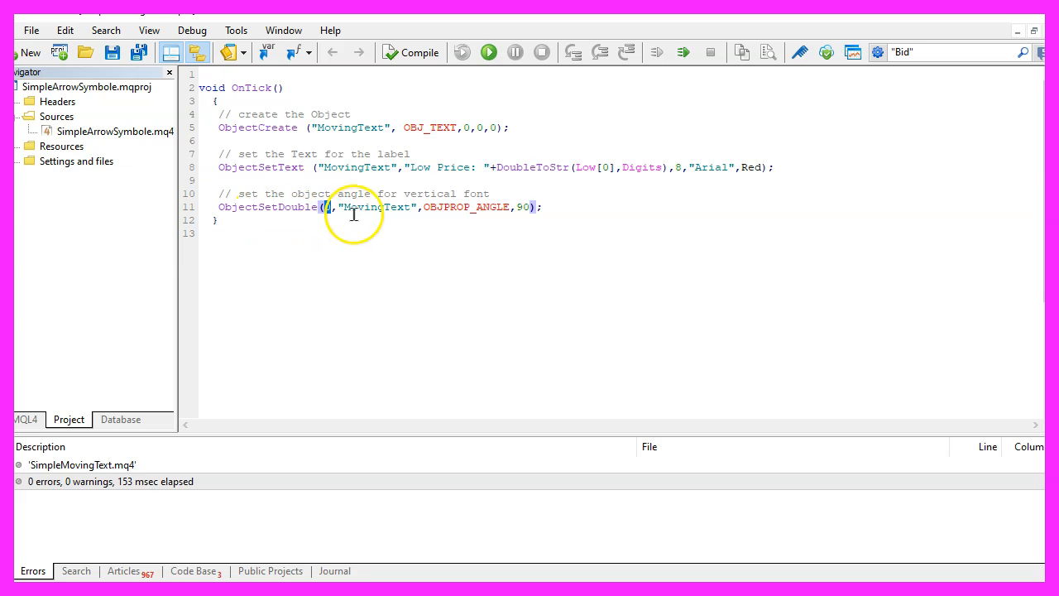
{"action": "double_click", "coordinate": [377, 207]}
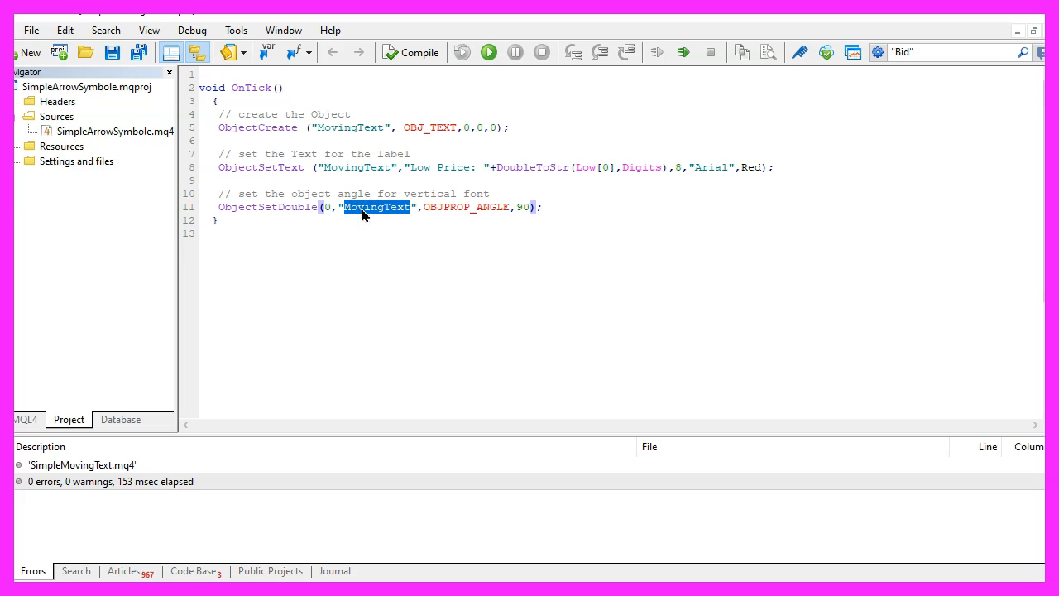
{"action": "mouse_move", "coordinate": [348, 213]}
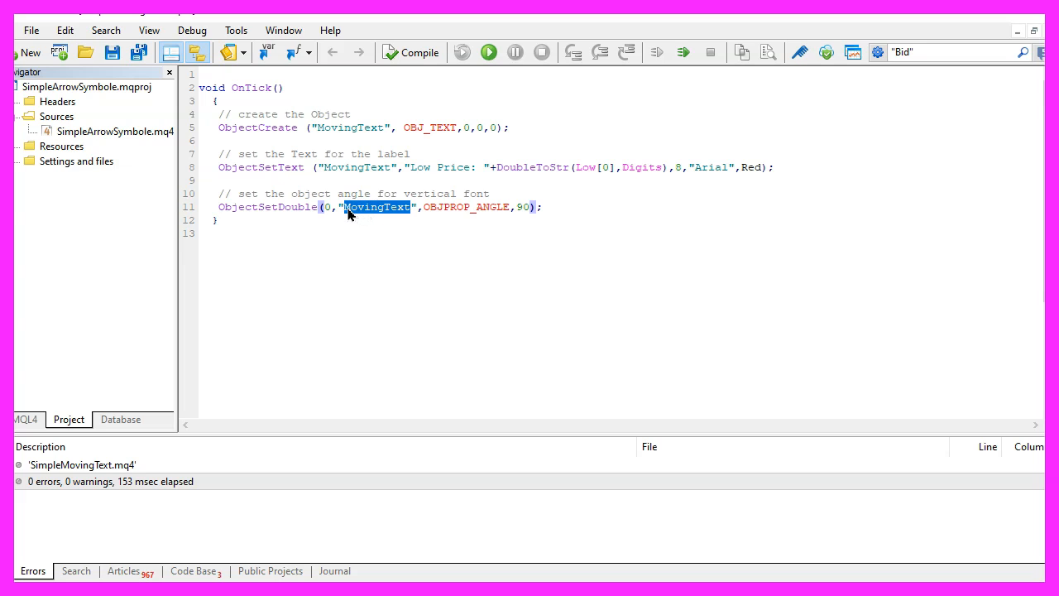
{"action": "double_click", "coordinate": [466, 207]}
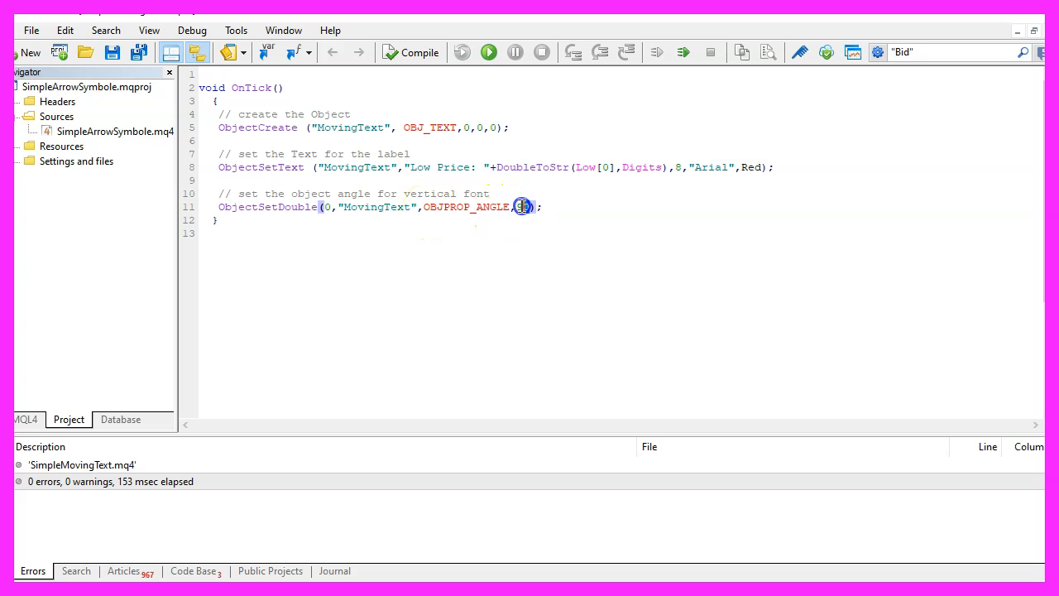
{"action": "double_click", "coordinate": [523, 205]}
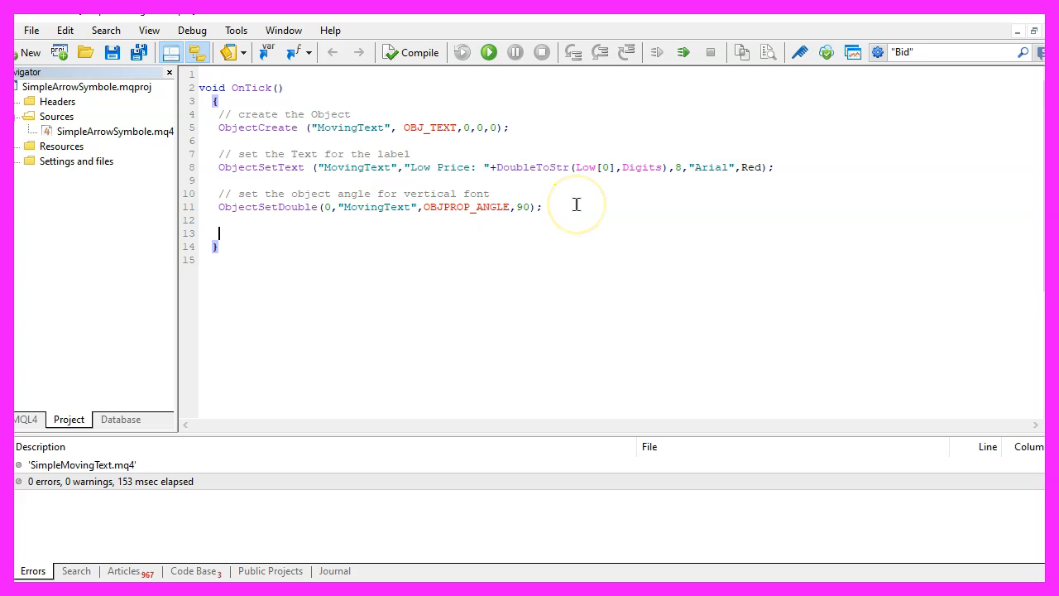
Add ObjectMove("MovingText",0,Time[0],Low[0]) under a comment to follow the current candle low
{"action": "type", "text": "// move the object to the current candle low"}
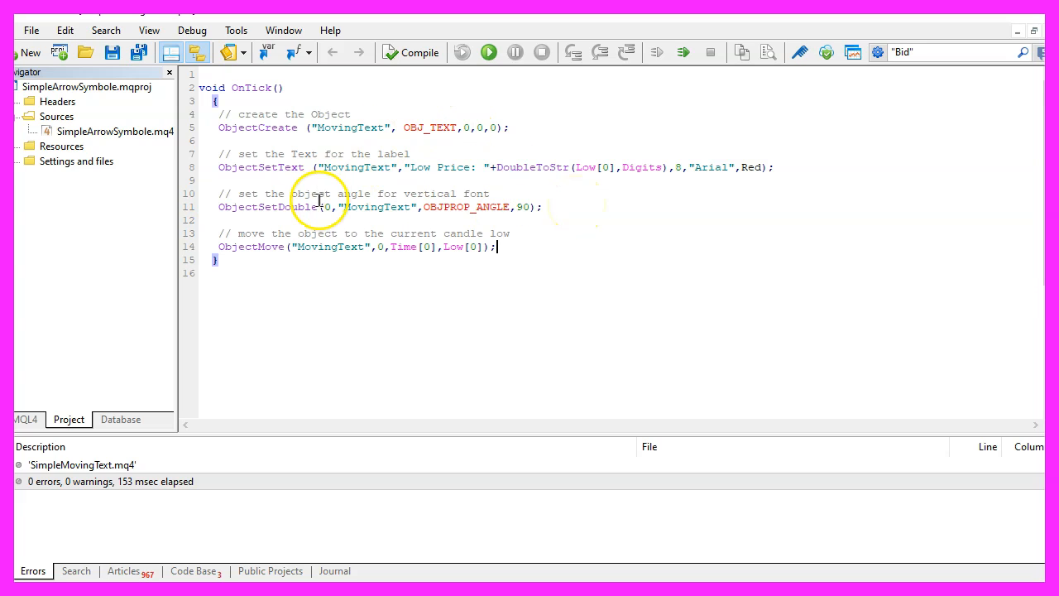
{"action": "double_click", "coordinate": [252, 247]}
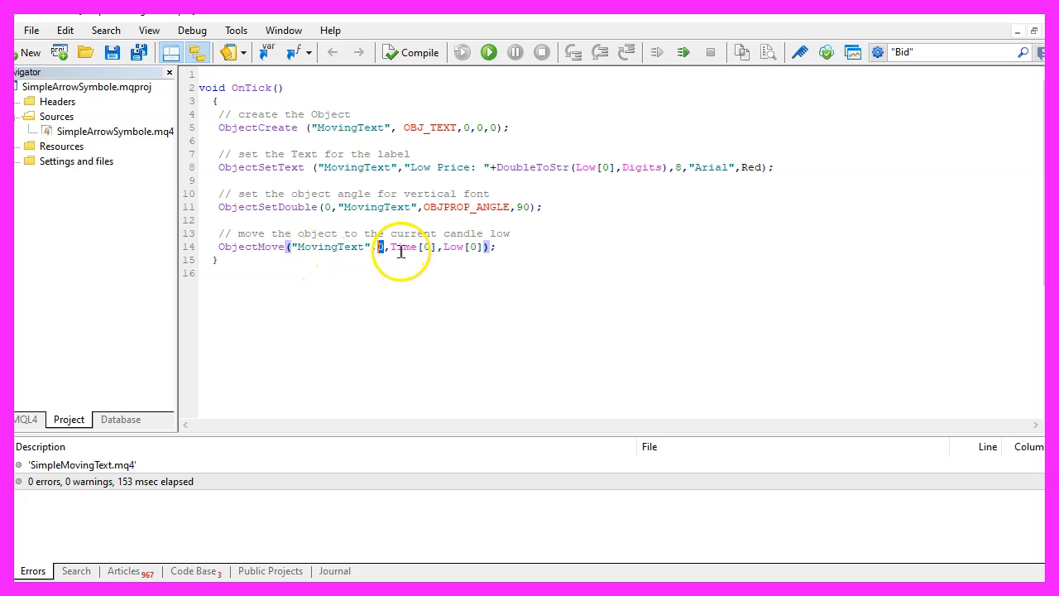
{"action": "double_click", "coordinate": [403, 246]}
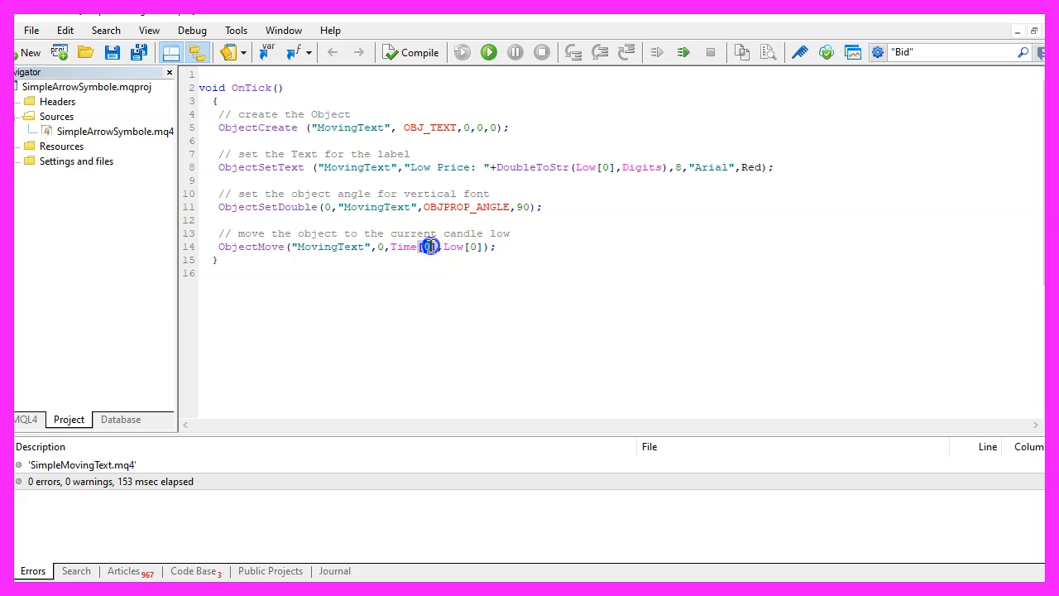
{"action": "double_click", "coordinate": [454, 247]}
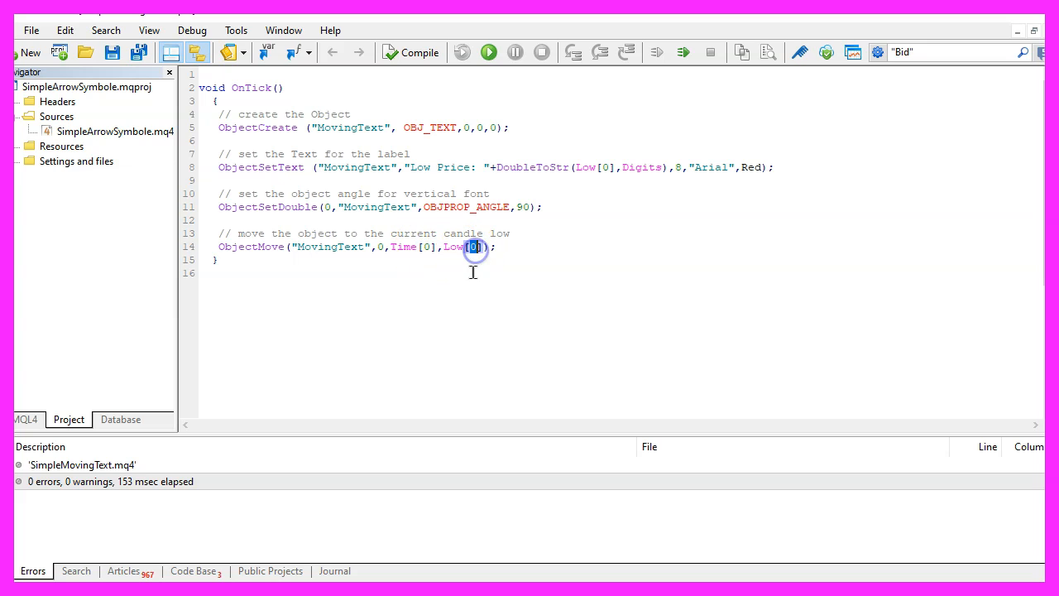
{"action": "mouse_move", "coordinate": [308, 278]}
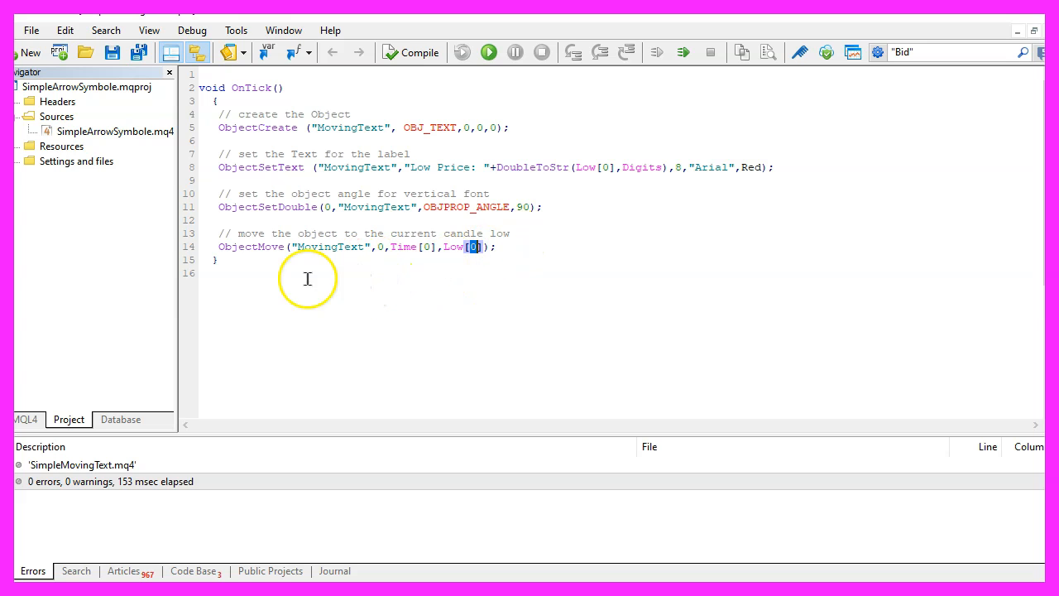
Select the whole SimpleMovingText source before compiling
{"action": "key", "text": "ctrl+a"}
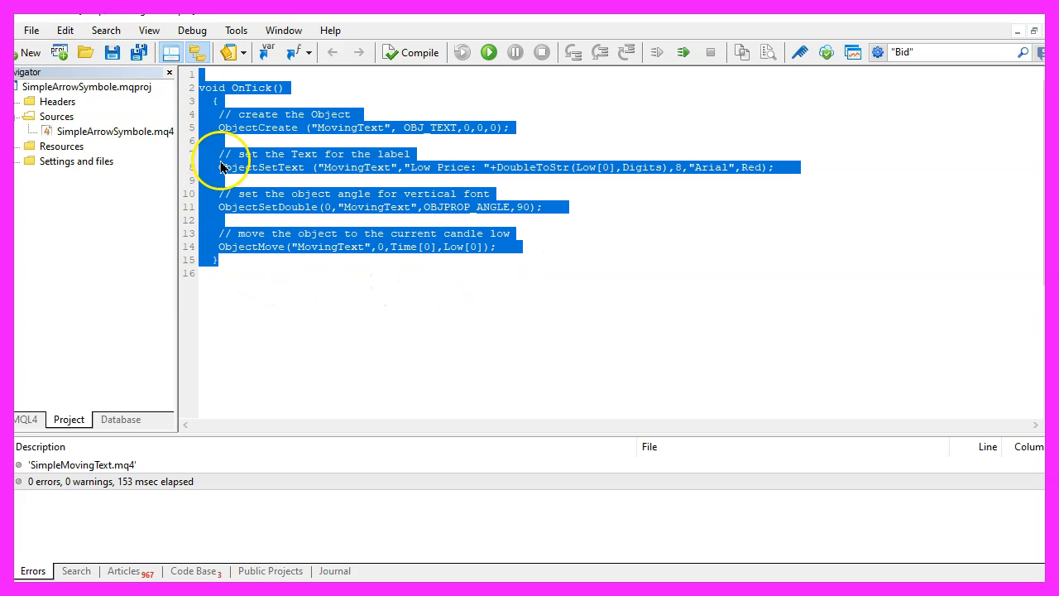
{"action": "mouse_move", "coordinate": [372, 196]}
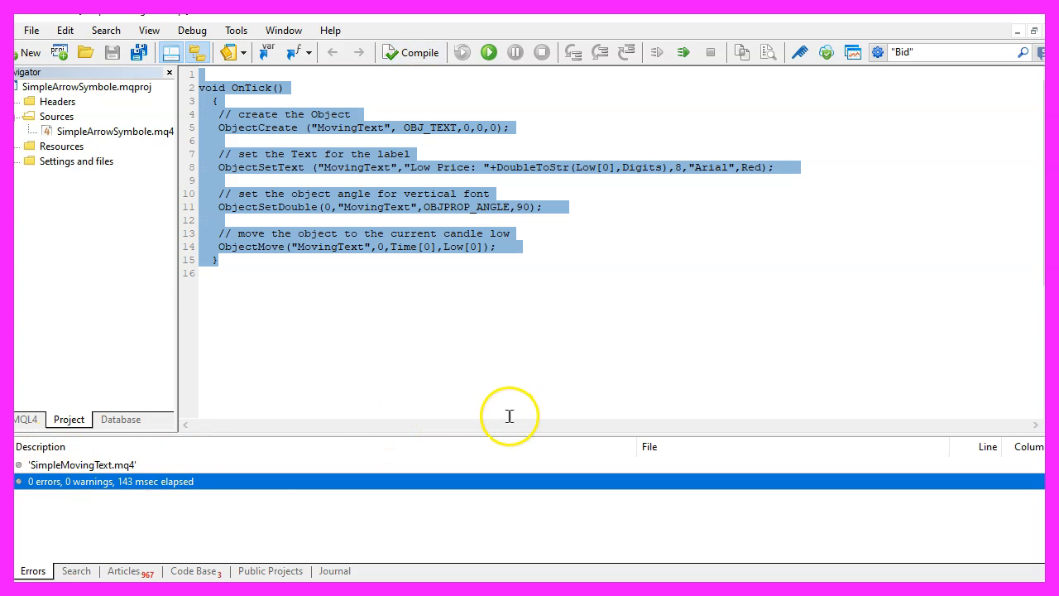
{"action": "mouse_move", "coordinate": [853, 52]}
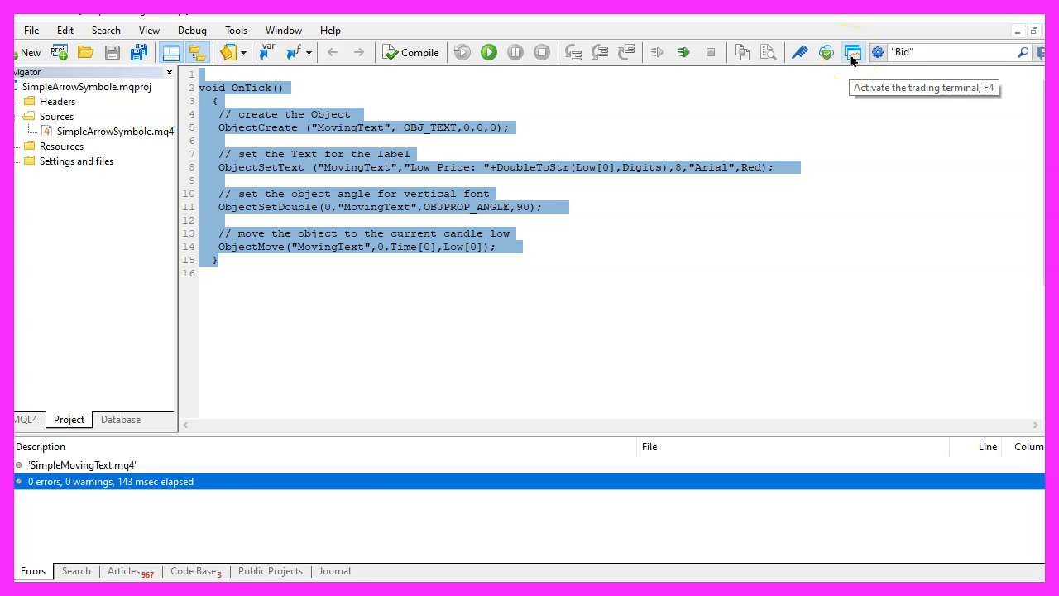
In the terminal's Strategy Tester, start a visual backtest of SimpleMovingText on AUDUSD M1
{"action": "left_click", "coordinate": [854, 52]}
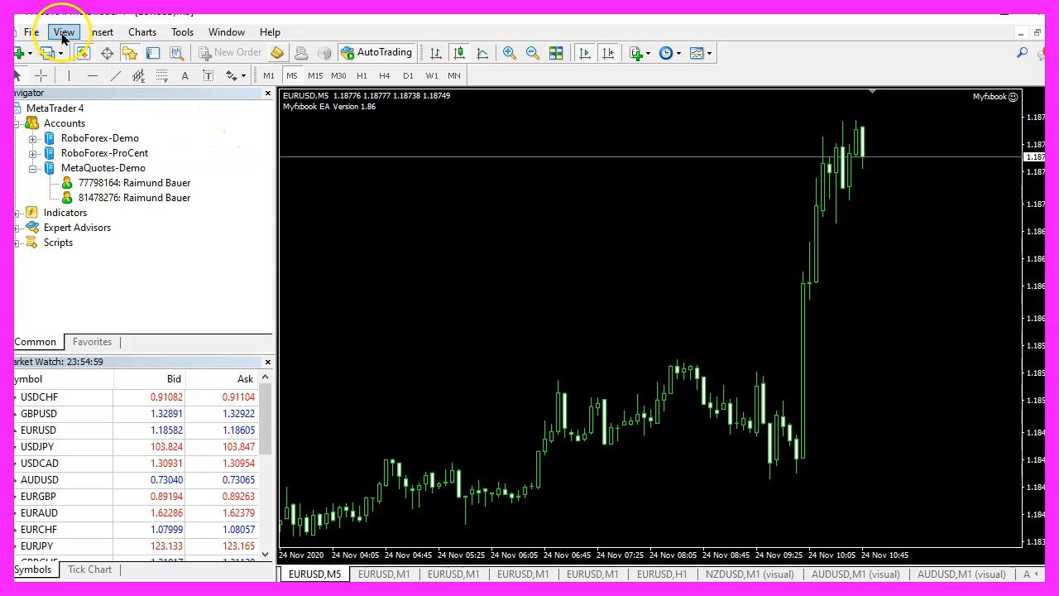
{"action": "left_click", "coordinate": [63, 32]}
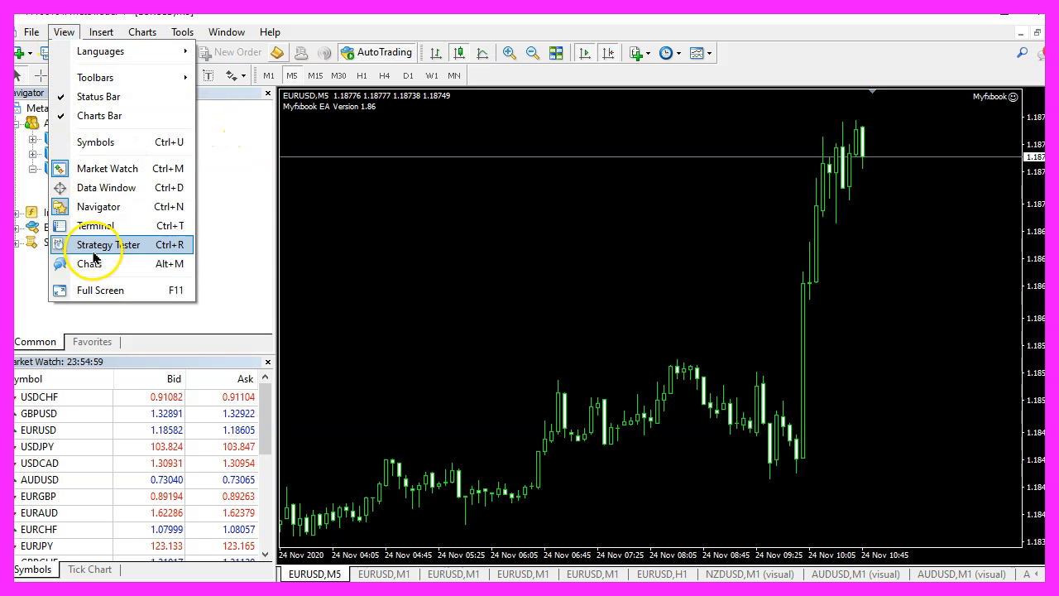
{"action": "left_click", "coordinate": [94, 245]}
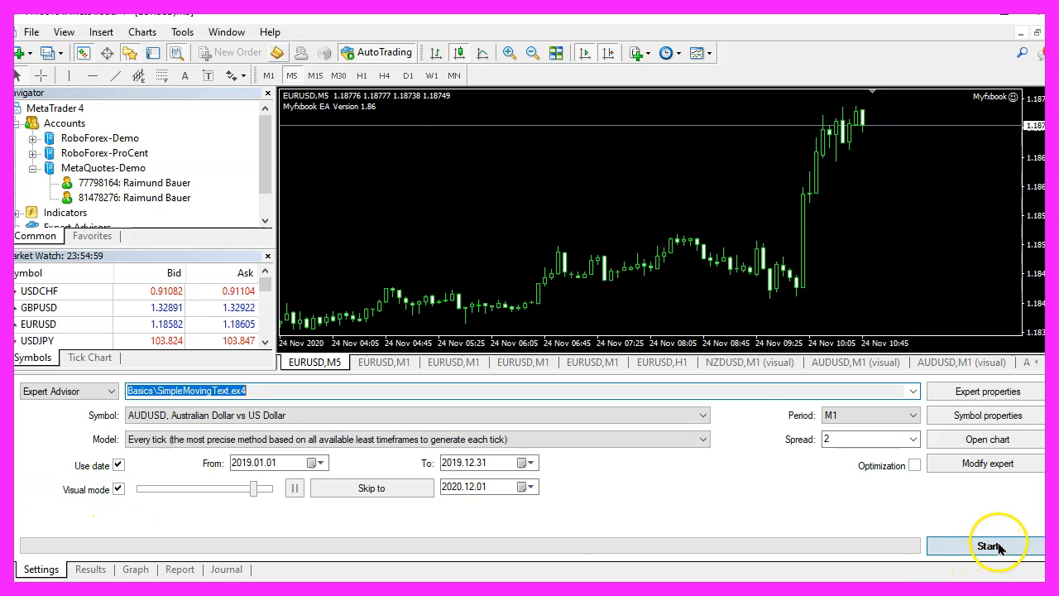
{"action": "left_click", "coordinate": [988, 546]}
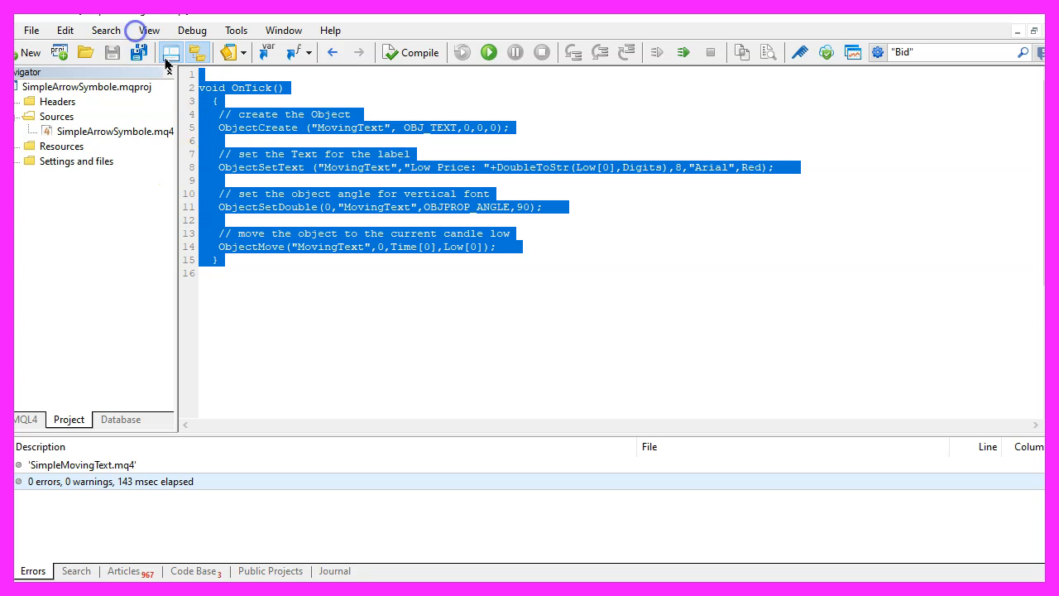
{"action": "mouse_move", "coordinate": [297, 169]}
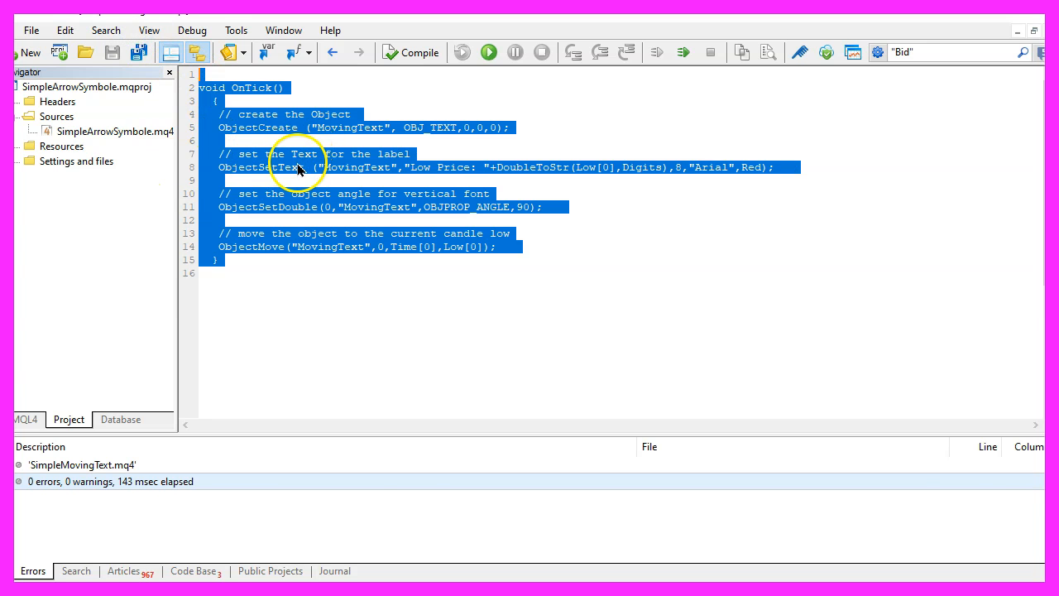